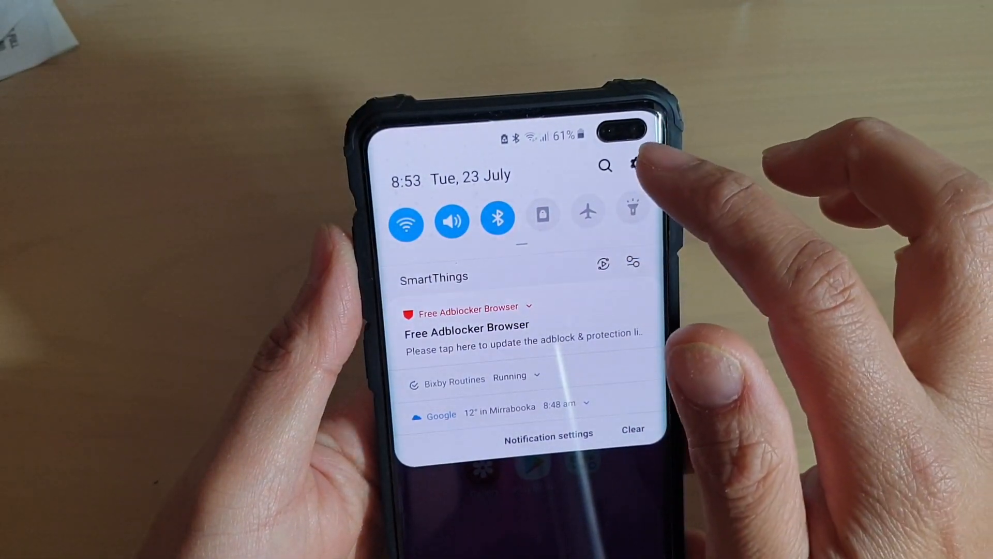
# Step: Reach the Default apps page from Settings via the Apps overflow menu
pyautogui.click(633, 163)
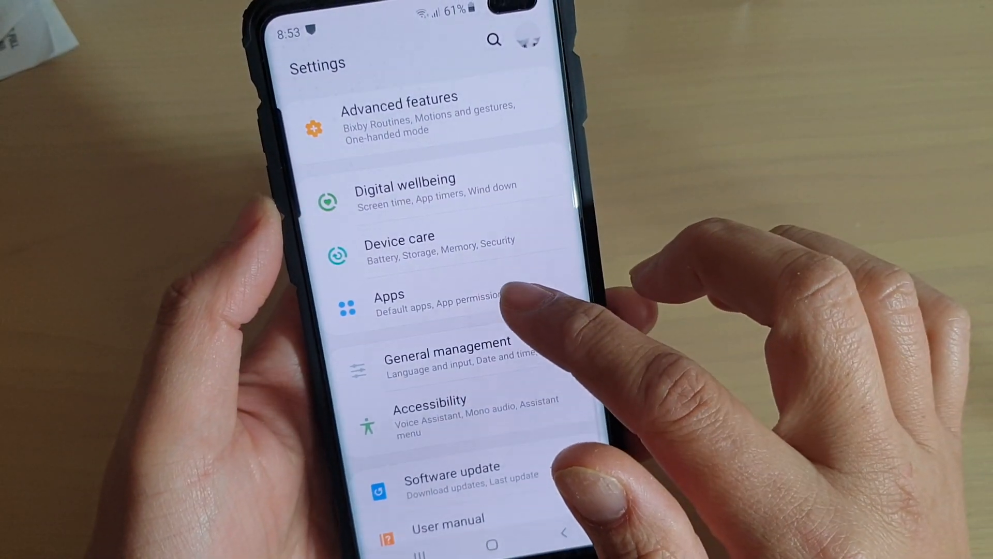
pyautogui.click(390, 304)
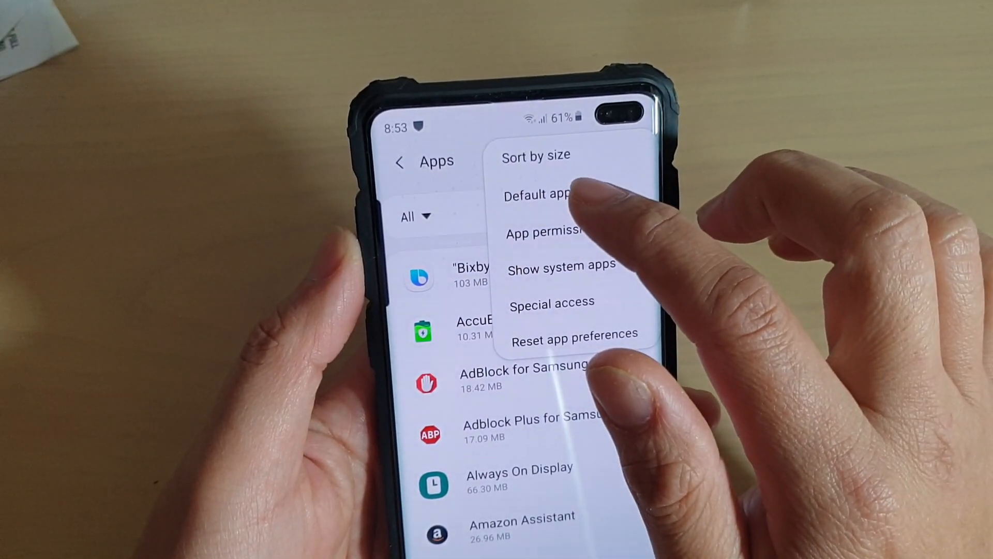
pyautogui.click(545, 195)
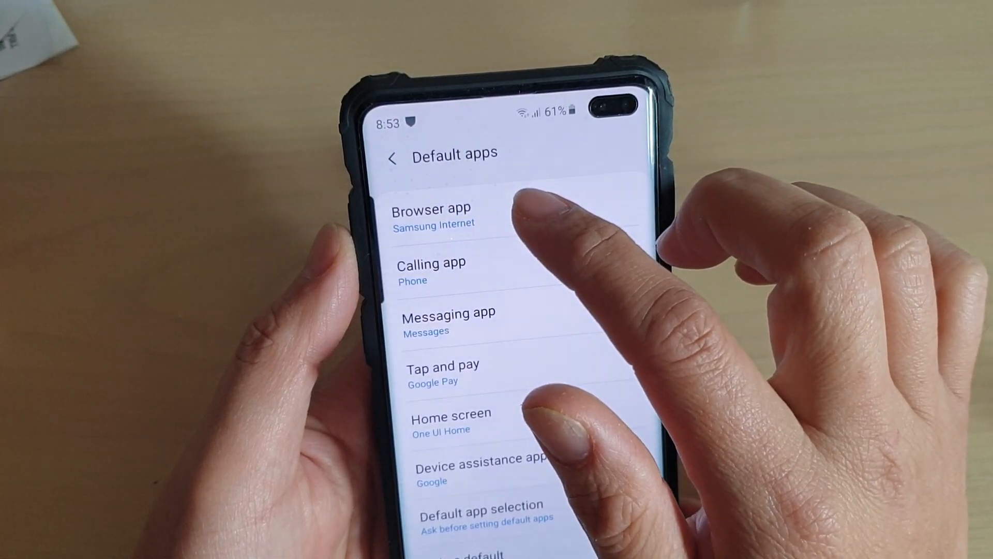
# Step: Set the Browser app to Chrome and review the Default apps list
pyautogui.click(433, 215)
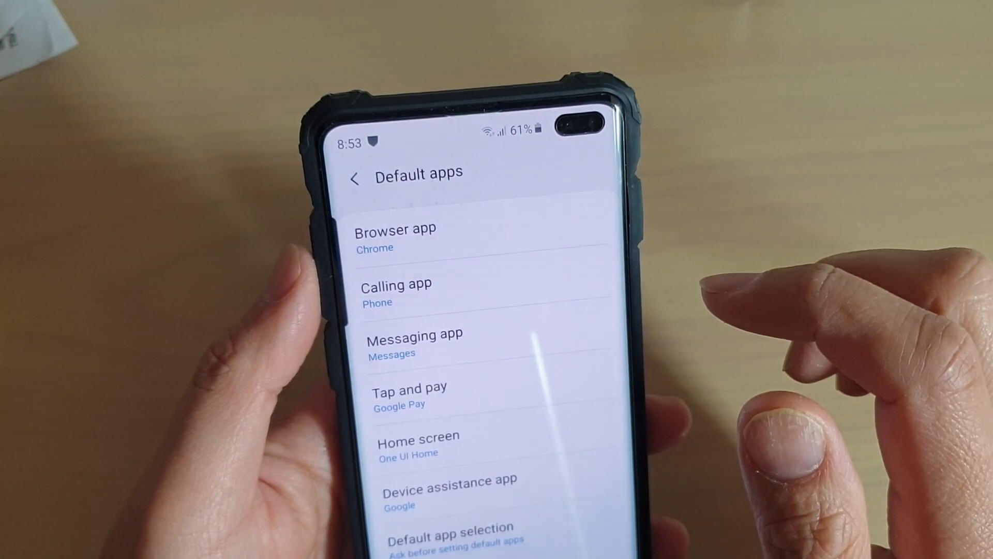
pyautogui.scroll(-3)
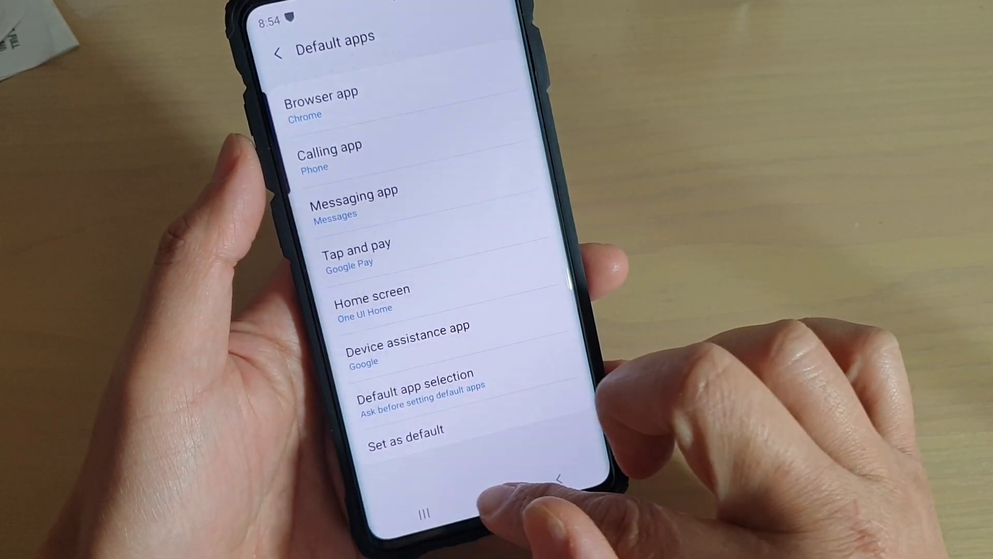